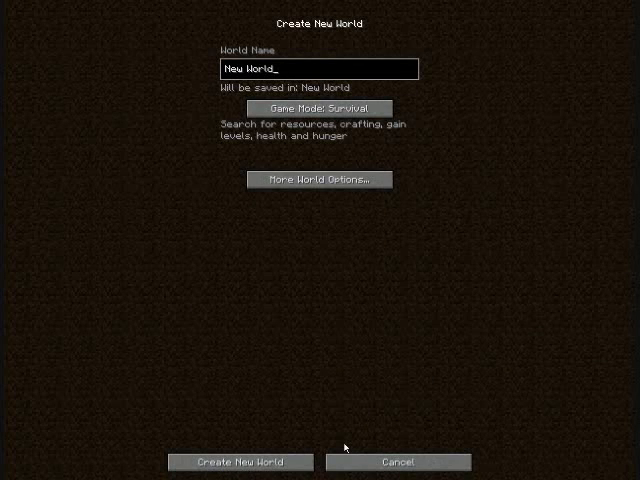
Replace the default world name with 'paulsoar'.
{"action": "key", "text": "BackSpace"}
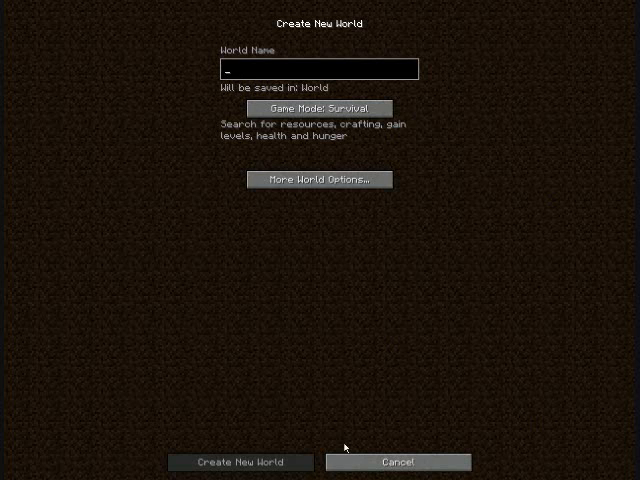
{"action": "type", "text": "paulsoares.jr"}
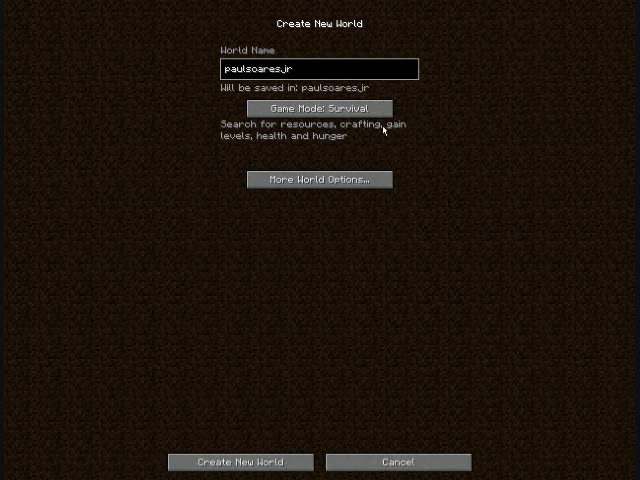
Enter the custom seed 'paulsoaresjr' in More World Options and confirm it.
{"action": "left_click", "coordinate": [318, 180]}
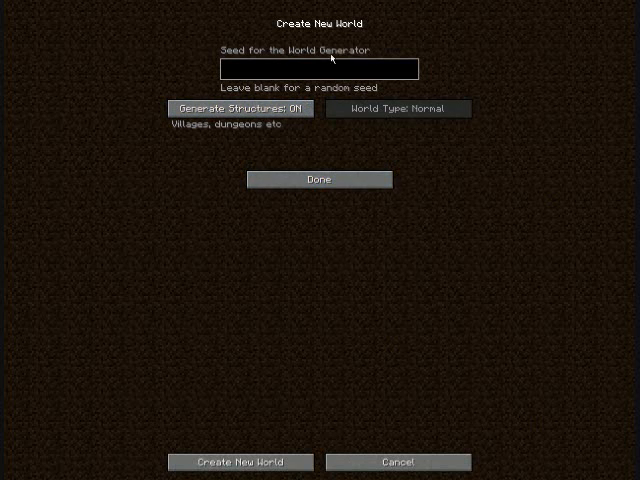
{"action": "type", "text": "paul"}
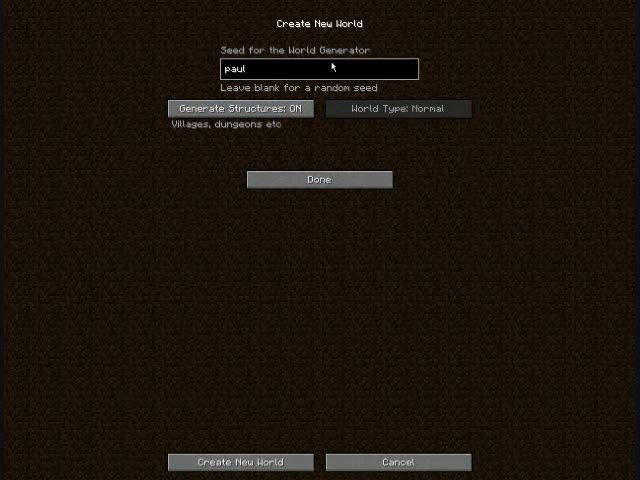
{"action": "type", "text": "soaresjr"}
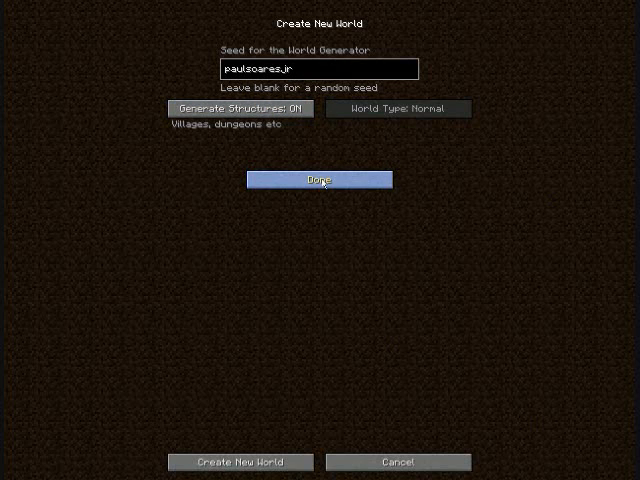
{"action": "left_click", "coordinate": [320, 180]}
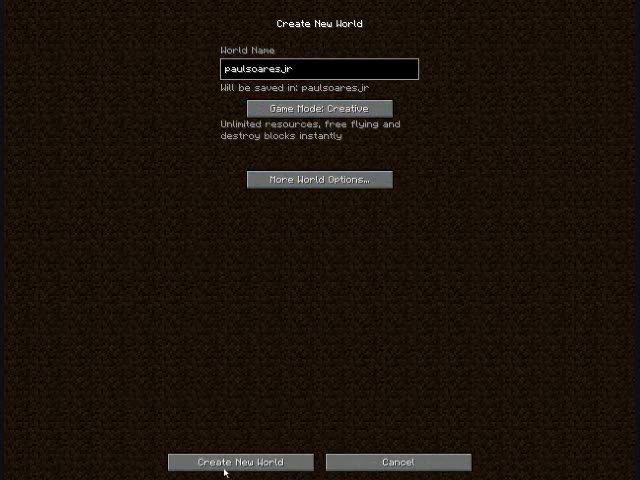
{"action": "left_click", "coordinate": [240, 462]}
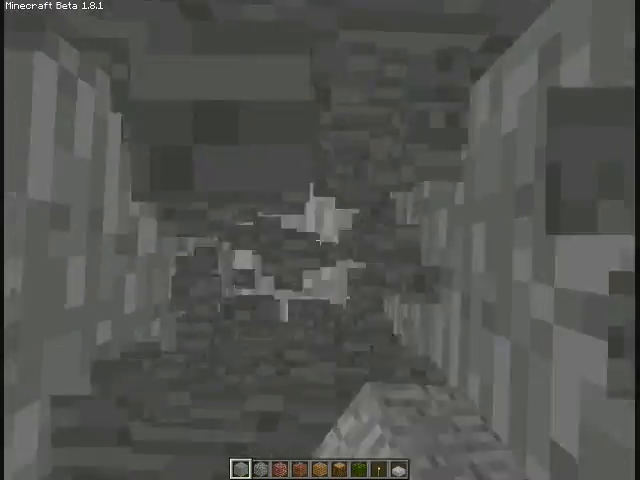
{"action": "mouse_move", "coordinate": [320, 240]}
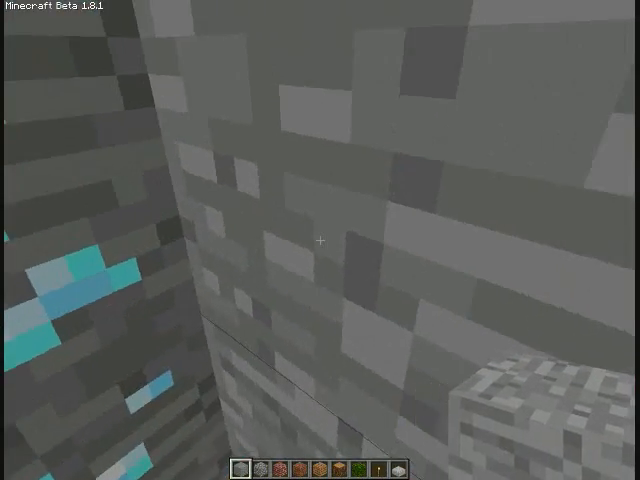
{"action": "mouse_move", "coordinate": [320, 240]}
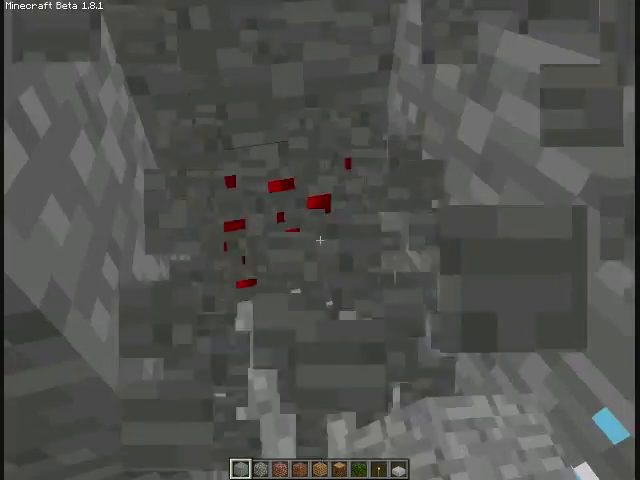